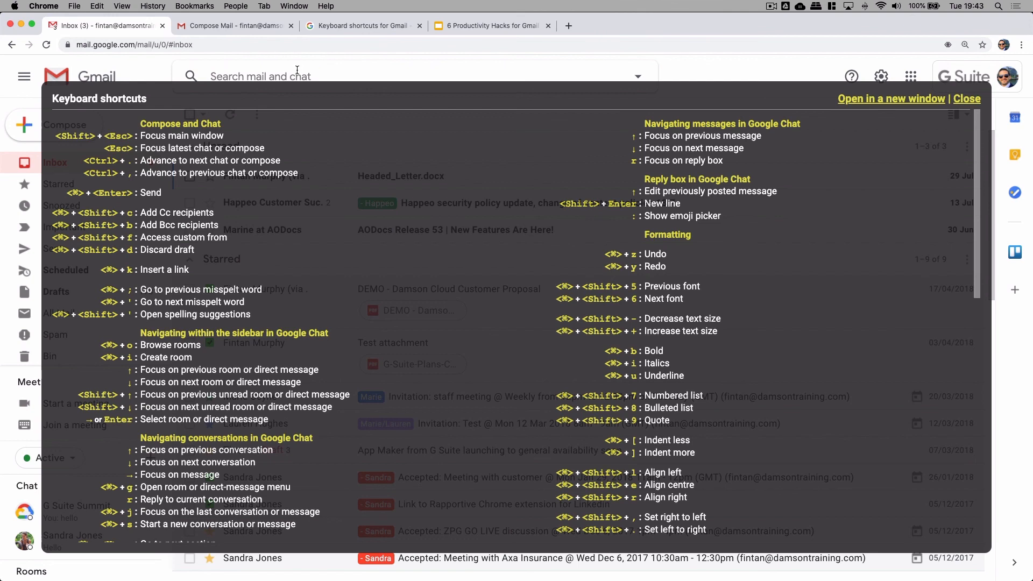
{"action": "scroll", "scroll_direction": "down", "scroll_amount": 3}
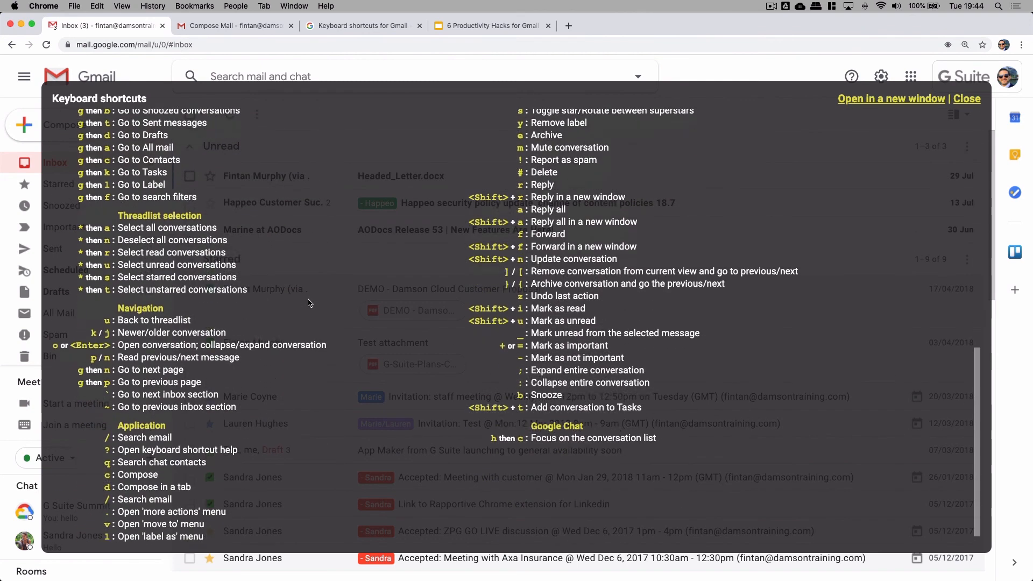
{"action": "scroll", "scroll_direction": "down", "scroll_amount": 3}
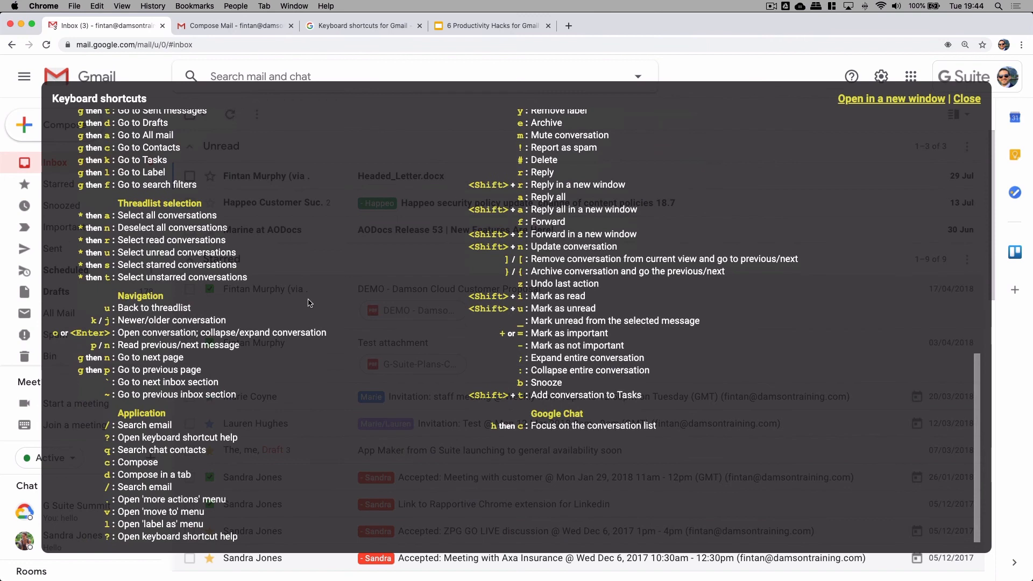